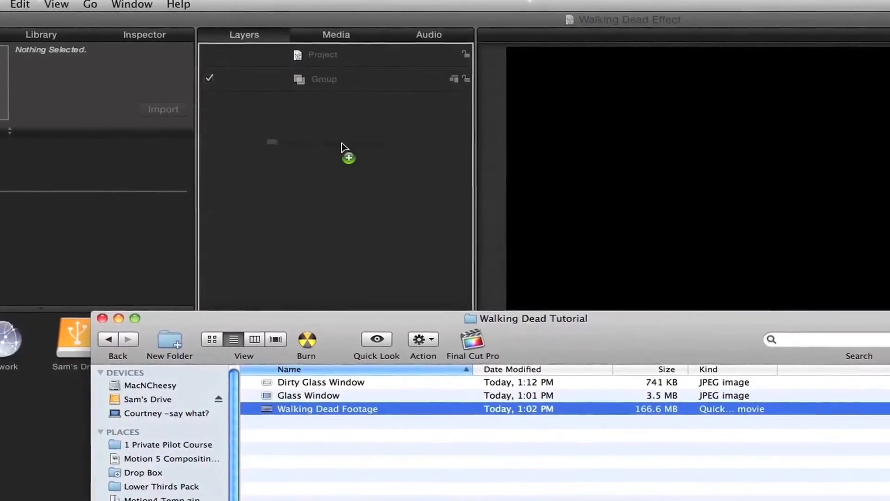
Step: Import the Walking Dead Footage clip and the Dirty Glass Window image as separate layer groups
{"action": "left_click_drag", "start_coordinate": [328, 408], "coordinate": [343, 102]}
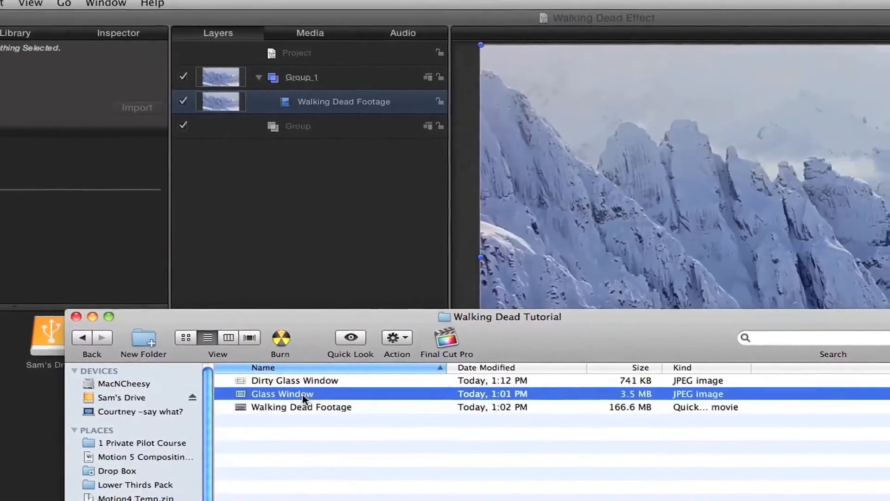
{"action": "left_click", "coordinate": [294, 380]}
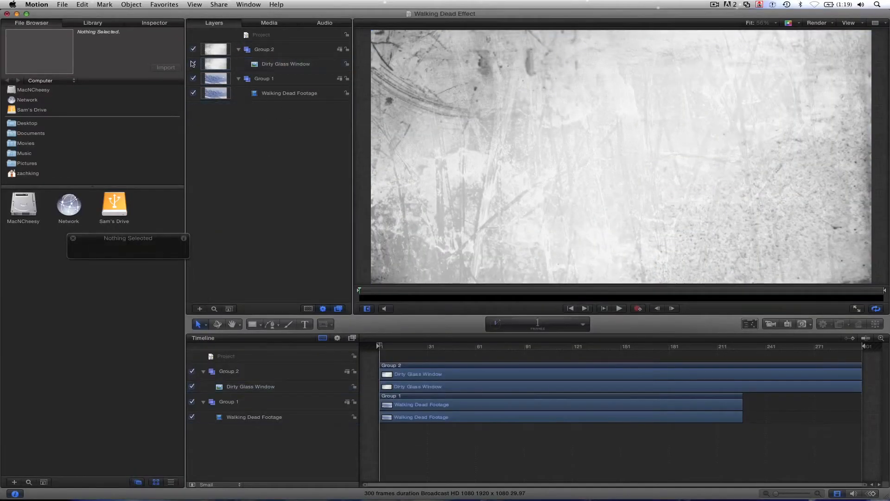
Step: Hide the Dirty Glass Window layer and scrub through the snowy airplane footage alone
{"action": "left_click", "coordinate": [193, 64]}
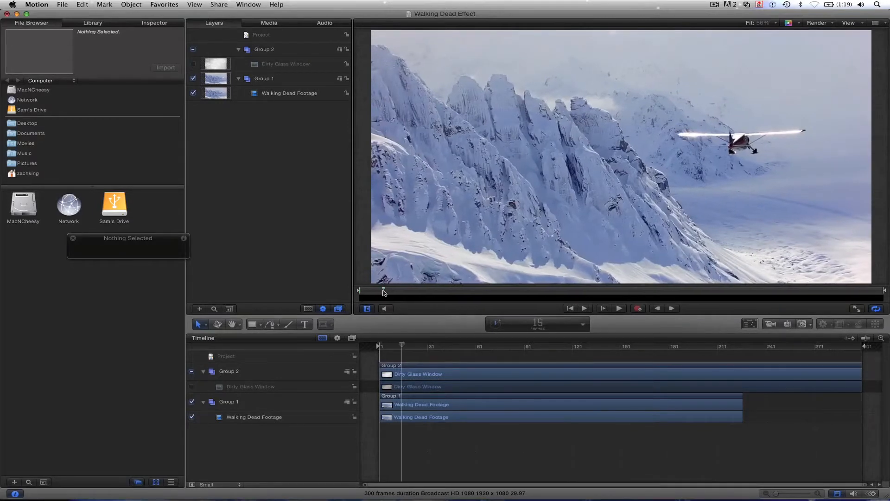
{"action": "left_click", "coordinate": [619, 308]}
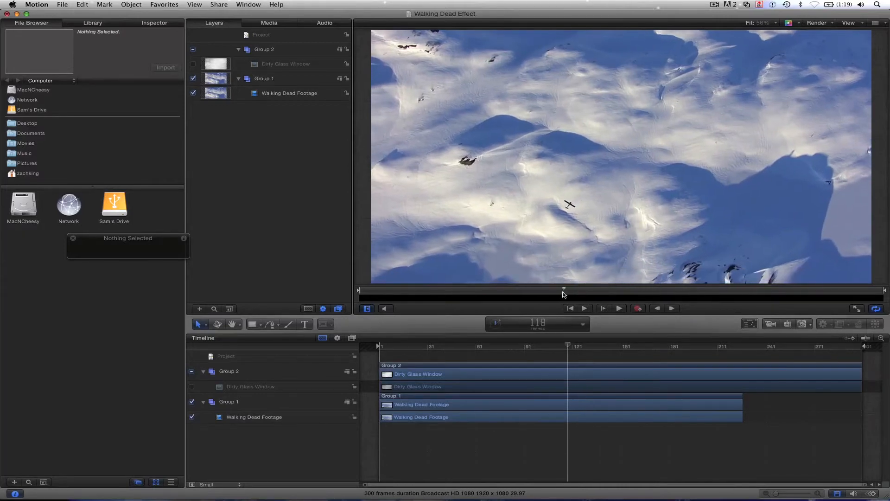
{"action": "left_click_drag", "start_coordinate": [567, 346], "coordinate": [561, 346]}
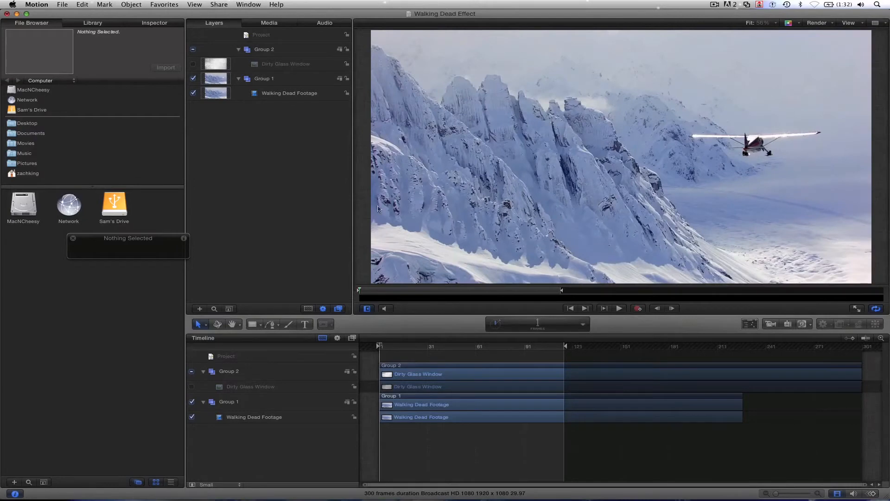
{"action": "mouse_move", "coordinate": [605, 206]}
{"action": "type", "text": "EXECUTIVE PRODUCER:"}
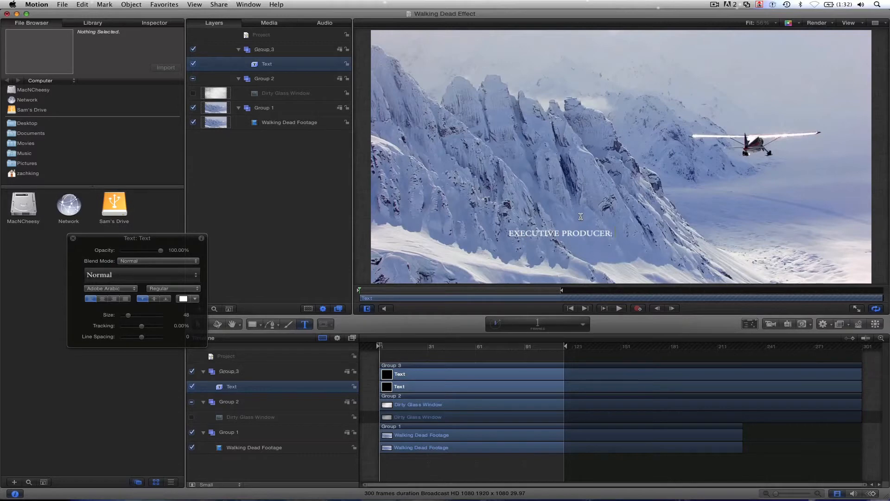
Step: Create a text layer reading 'EXECUTIVE PRODUCER: ZACH KING' and enlarge it via the HUD
{"action": "type", "text": "ZACH KING"}
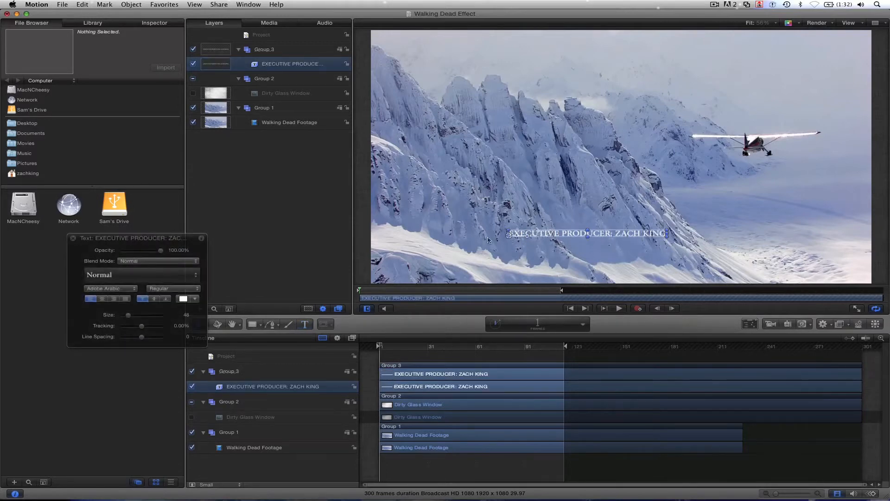
{"action": "left_click_drag", "start_coordinate": [128, 314], "coordinate": [152, 315]}
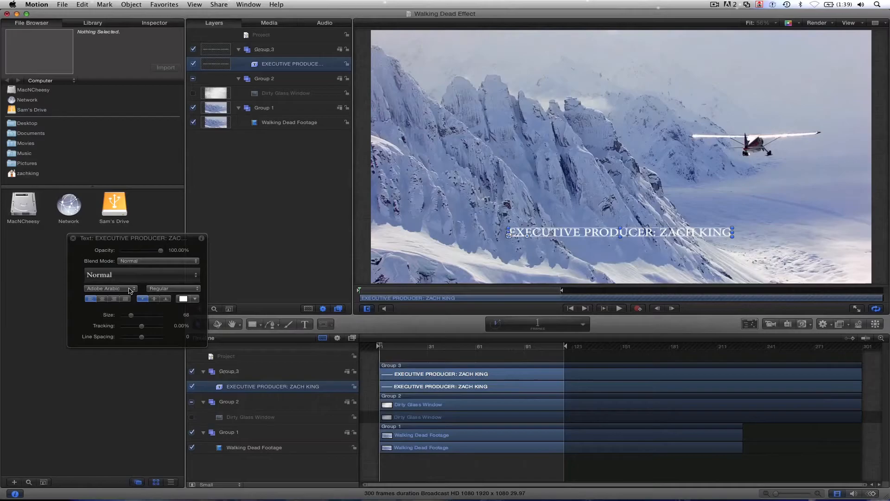
{"action": "left_click", "coordinate": [103, 287]}
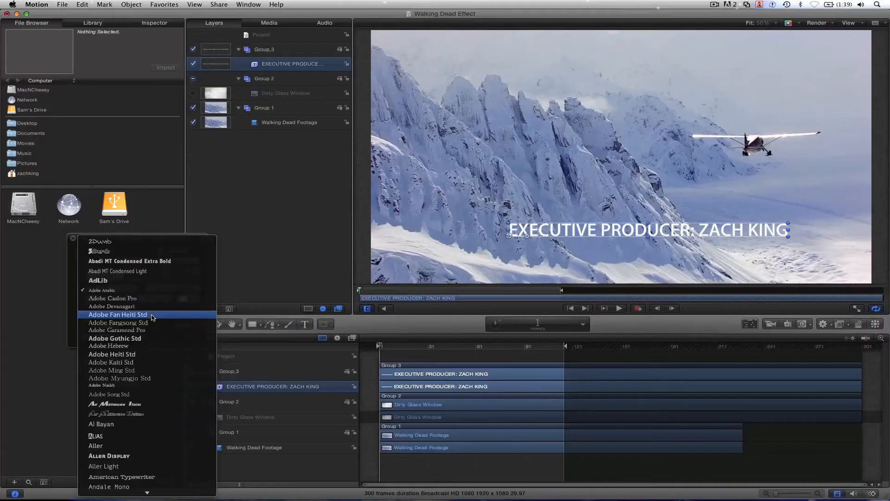
Step: Set the title in Adobe Fan Heiti Std and make ZACH KING bold
{"action": "left_click", "coordinate": [116, 314]}
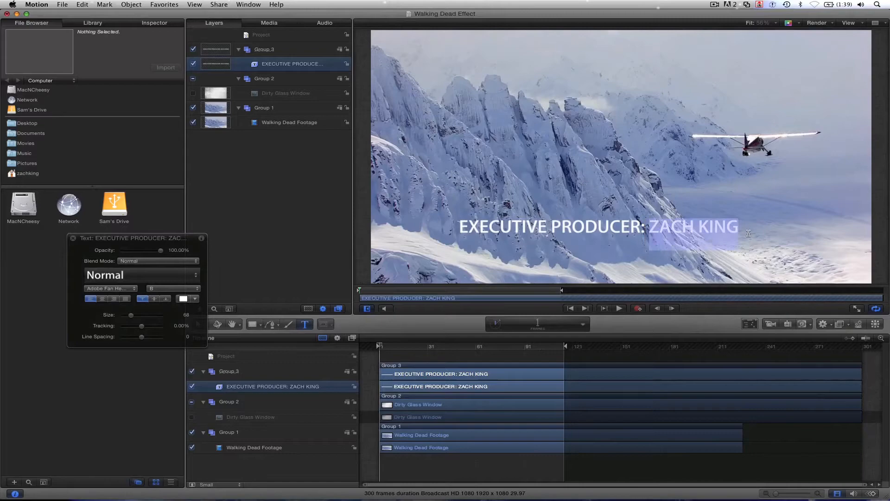
{"action": "left_click", "coordinate": [107, 288]}
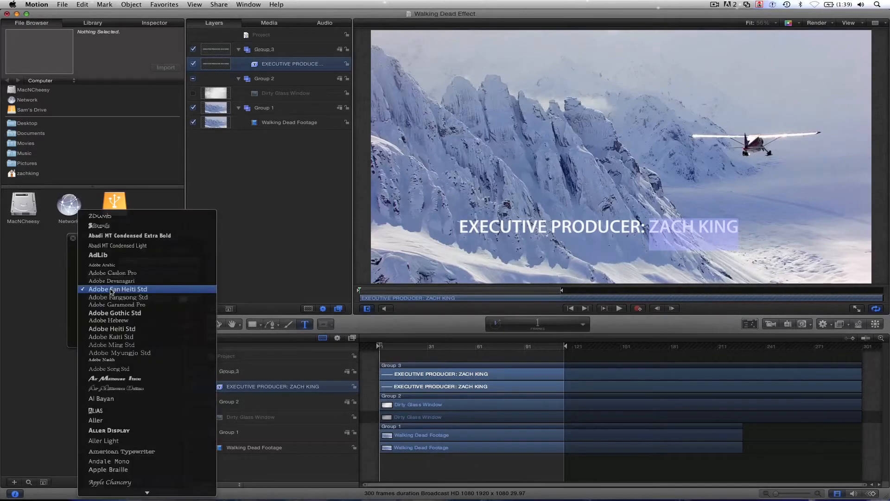
{"action": "left_click", "coordinate": [117, 289]}
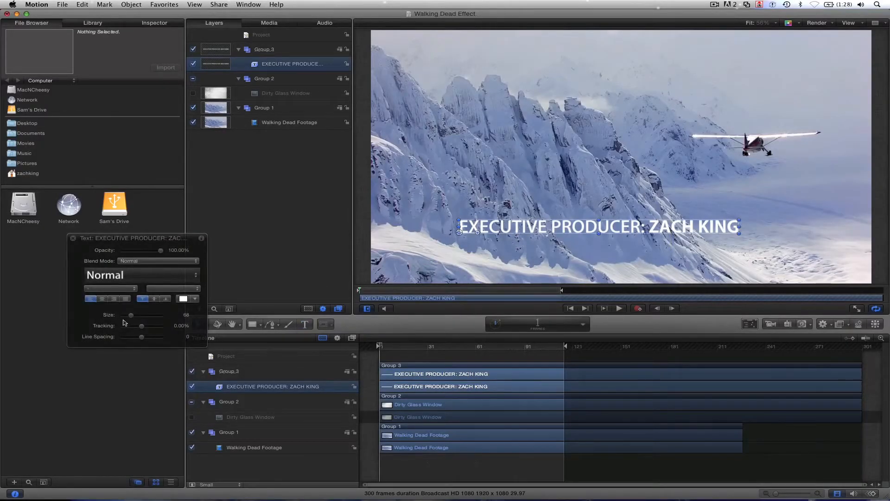
Step: Reduce the title size to 48 and reposition it over the mountain footage
{"action": "left_click_drag", "start_coordinate": [133, 315], "coordinate": [130, 315]}
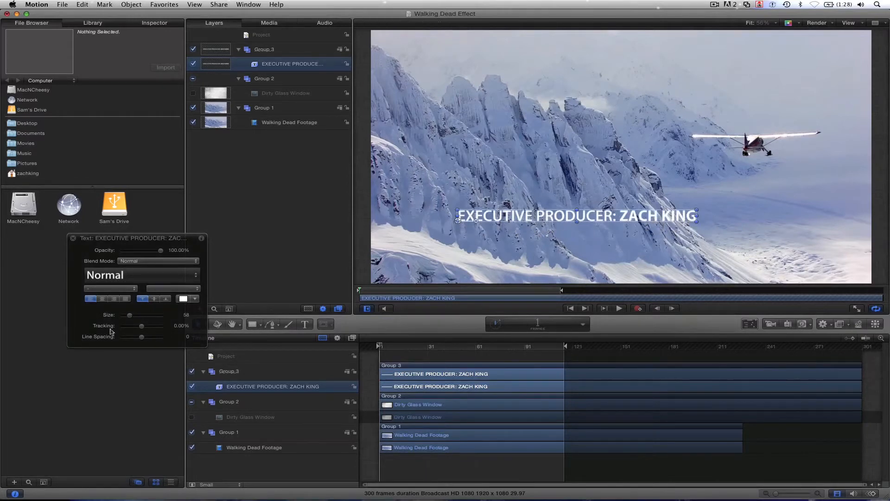
{"action": "left_click_drag", "start_coordinate": [136, 316], "coordinate": [128, 315]}
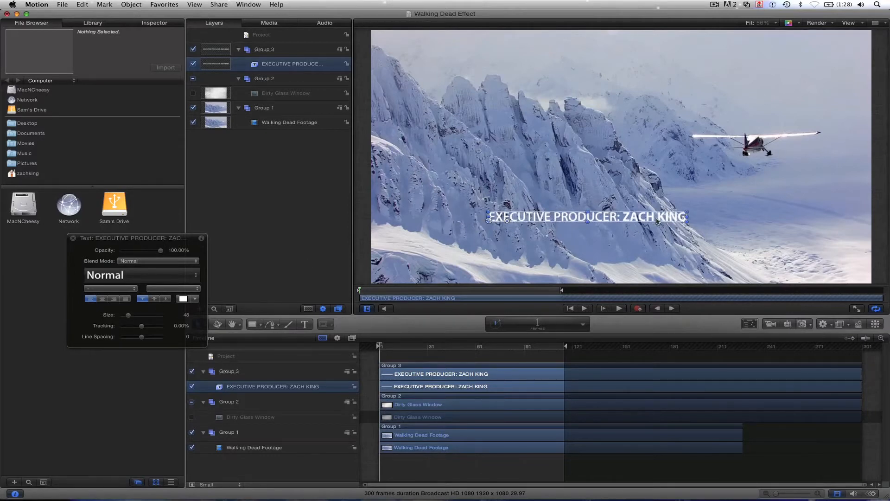
{"action": "left_click", "coordinate": [619, 308]}
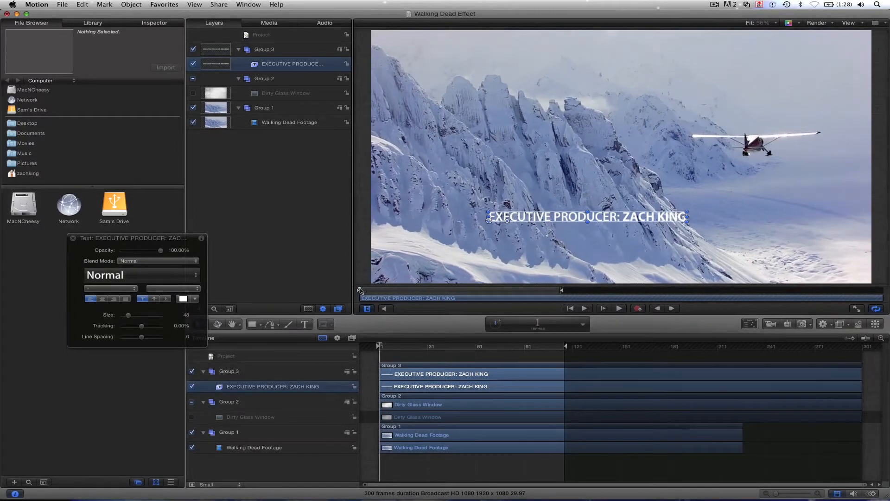
{"action": "mouse_move", "coordinate": [561, 208]}
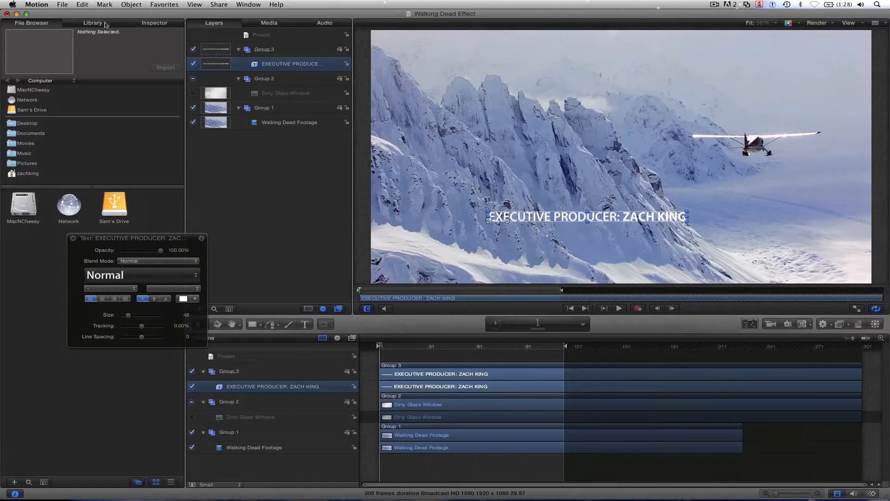
Step: Apply Analyze Motion to Walking Dead Footage with the tracker on a mountain feature and run the analysis
{"action": "left_click", "coordinate": [93, 22]}
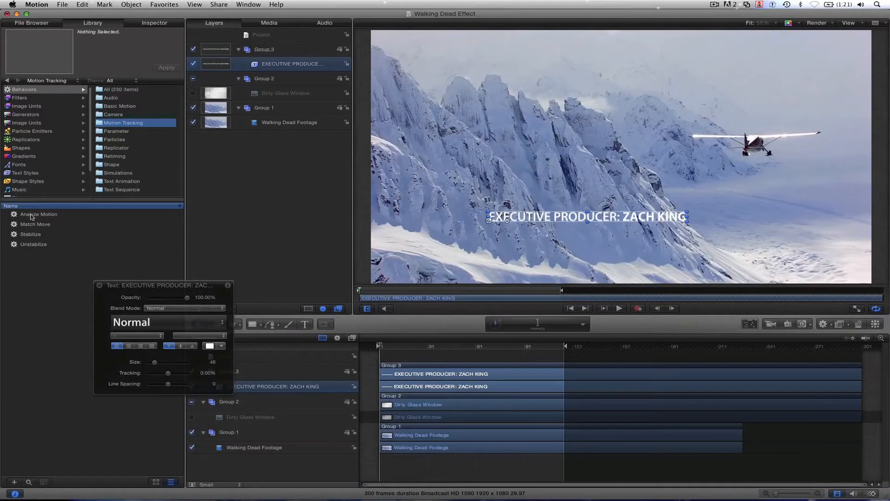
{"action": "left_click_drag", "start_coordinate": [38, 214], "coordinate": [298, 122]}
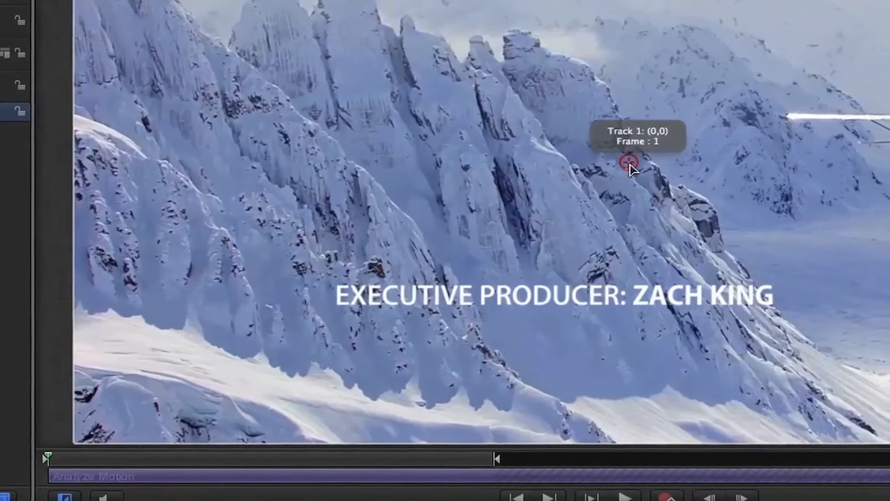
{"action": "left_click_drag", "start_coordinate": [627, 161], "coordinate": [492, 185]}
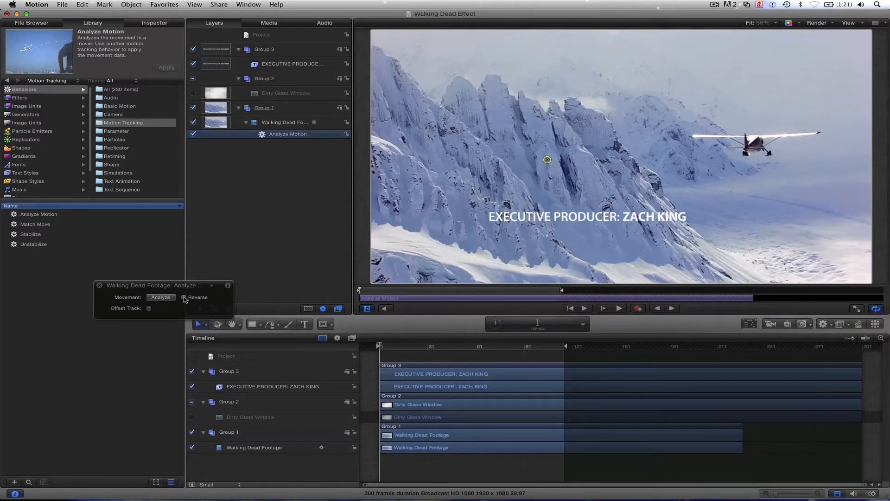
{"action": "left_click", "coordinate": [161, 297]}
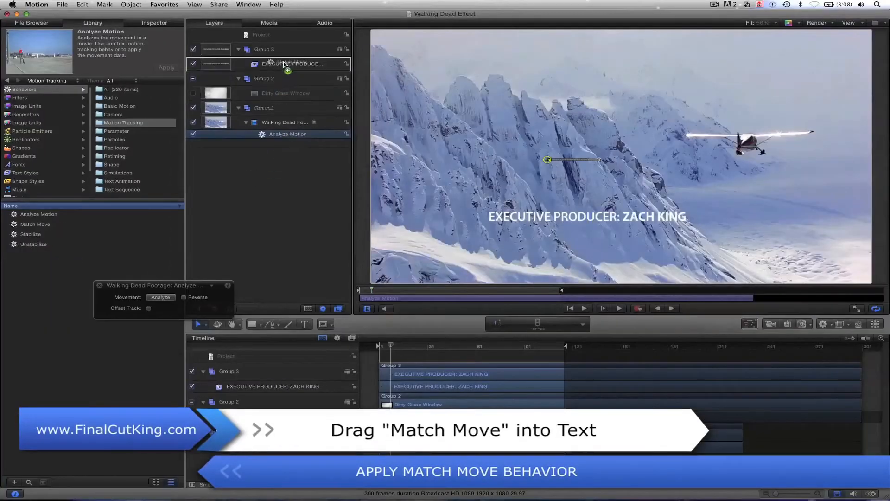
Step: Add Match Move to the title sourced from Analyze Motion and play back to check tracking
{"action": "left_click_drag", "start_coordinate": [35, 223], "coordinate": [284, 64]}
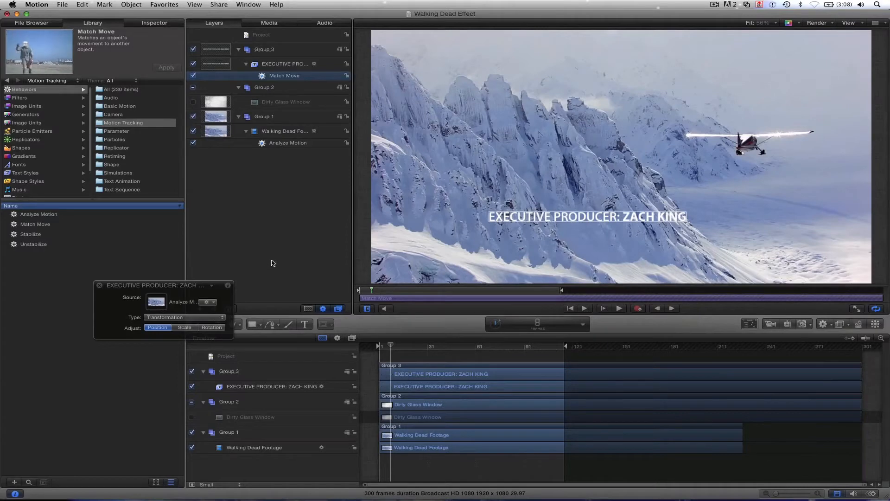
{"action": "left_click", "coordinate": [619, 308]}
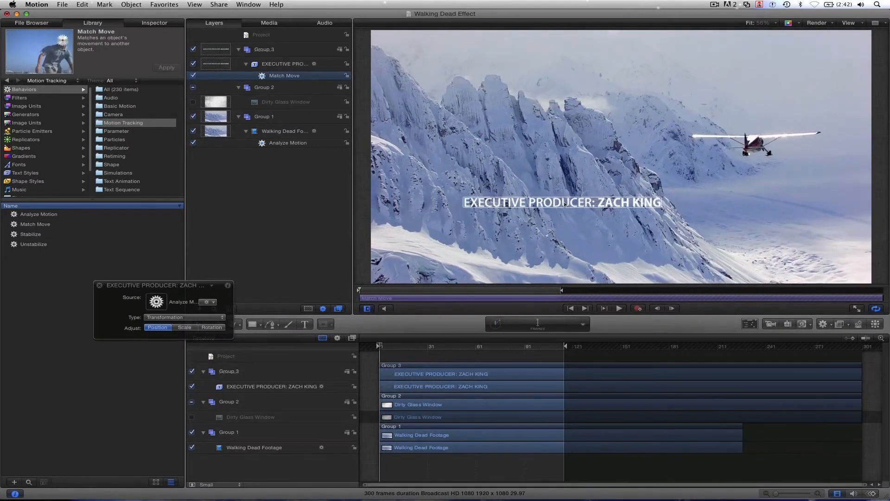
{"action": "left_click", "coordinate": [618, 307]}
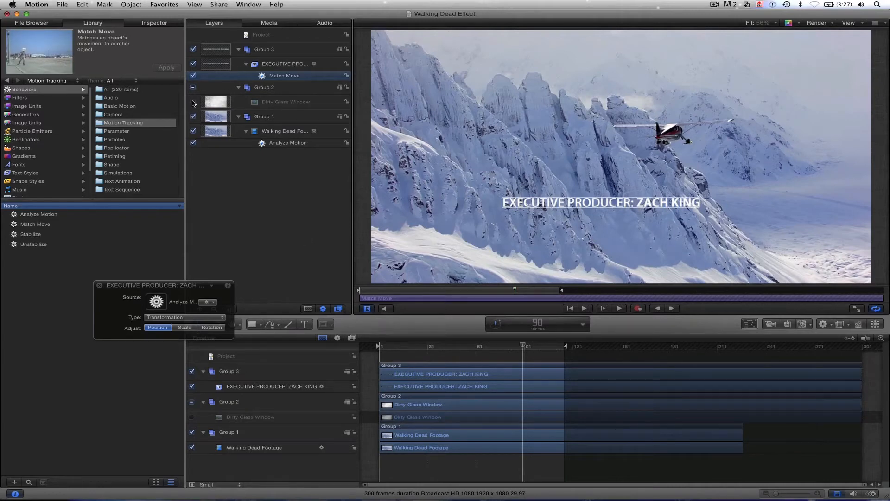
Step: Show the Dirty Glass Window layer again and try its blend mode choices in the HUD
{"action": "left_click", "coordinate": [193, 102]}
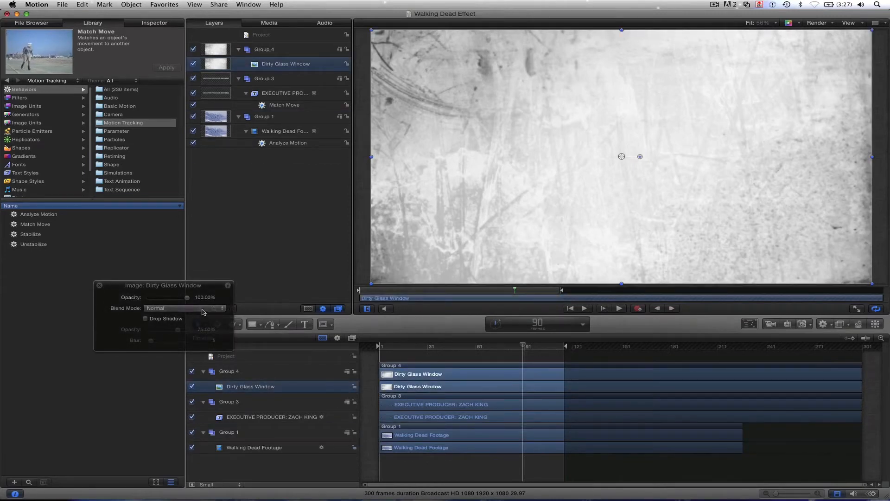
{"action": "left_click", "coordinate": [185, 308]}
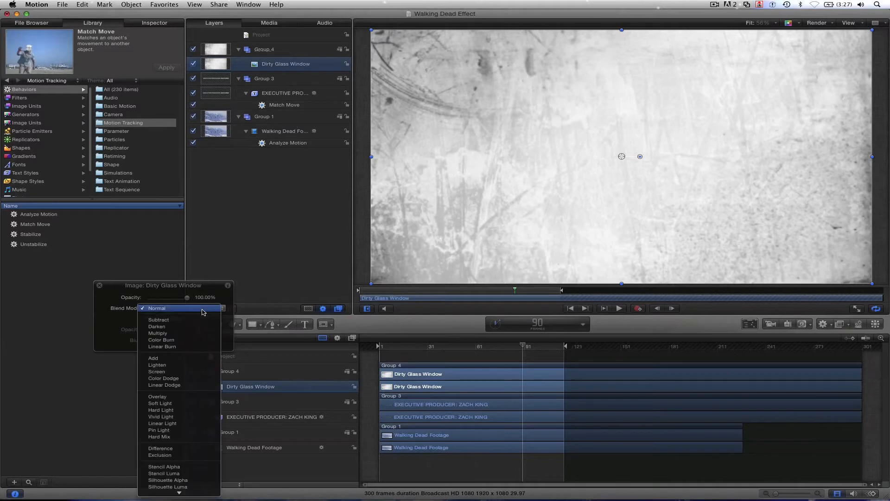
{"action": "left_click", "coordinate": [183, 308]}
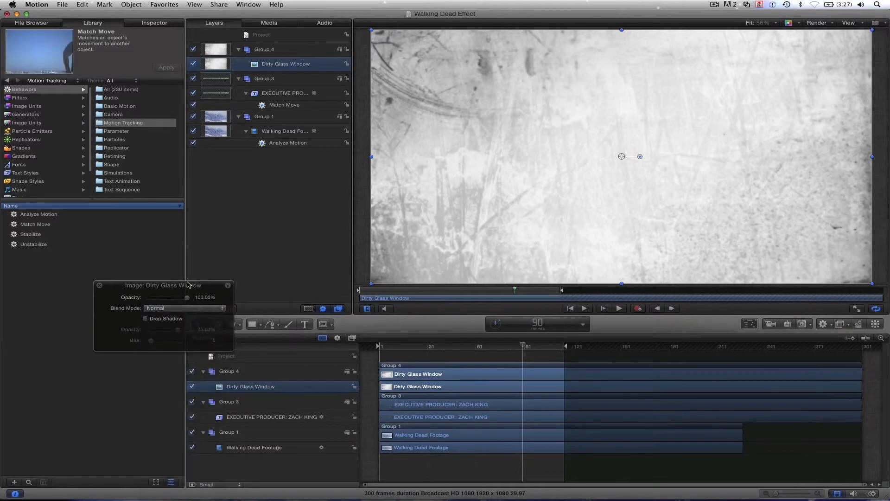
{"action": "left_click", "coordinate": [750, 324]}
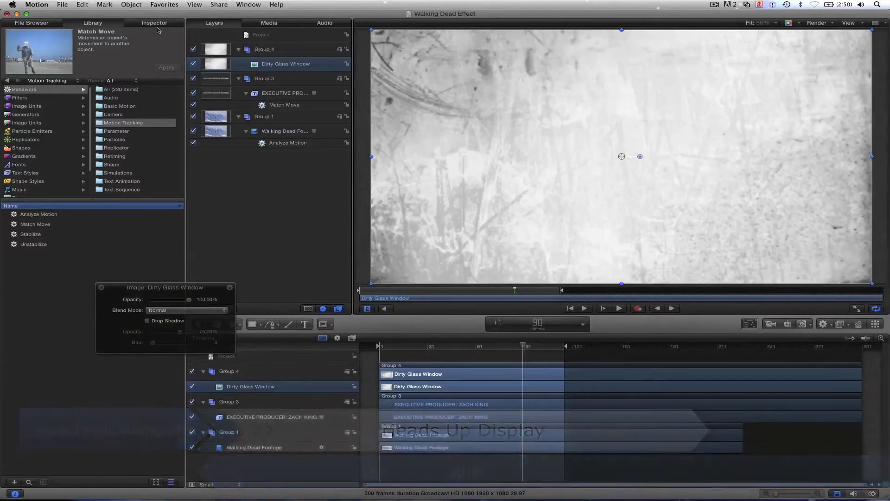
Step: Set the Dirty Glass Window's Blend Mode to Soft Light in Inspector Properties
{"action": "left_click", "coordinate": [155, 22]}
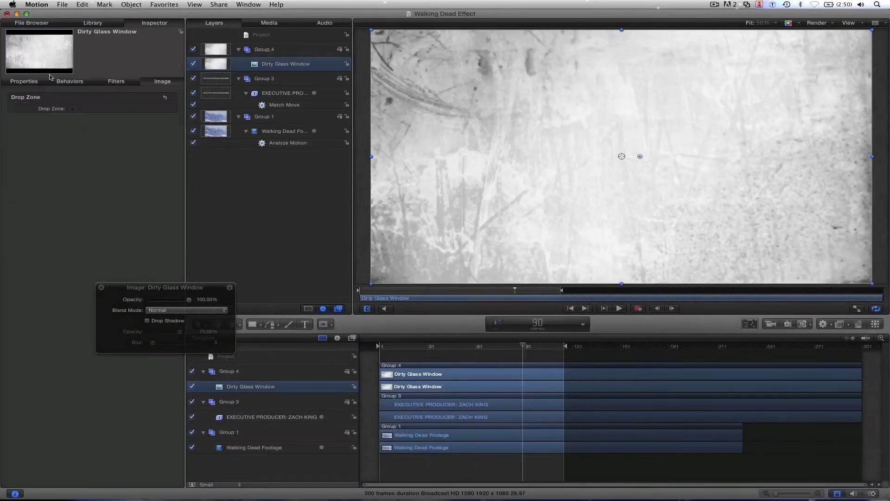
{"action": "left_click", "coordinate": [24, 81]}
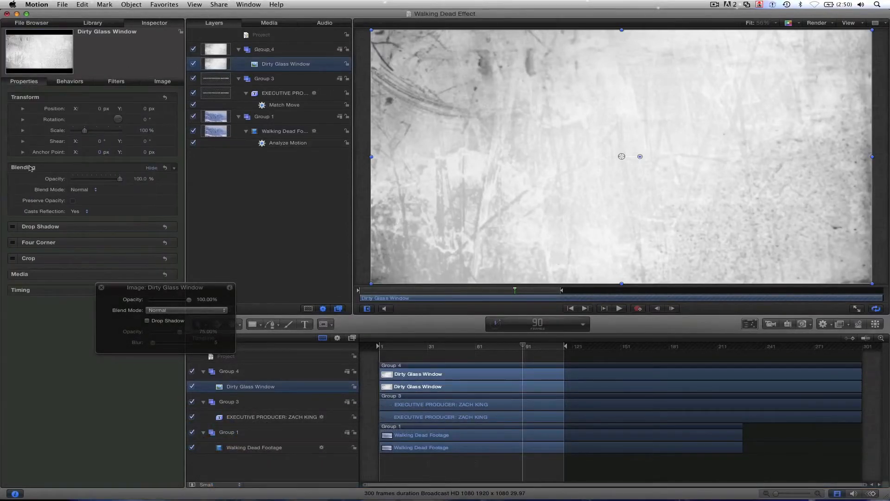
{"action": "left_click", "coordinate": [86, 189]}
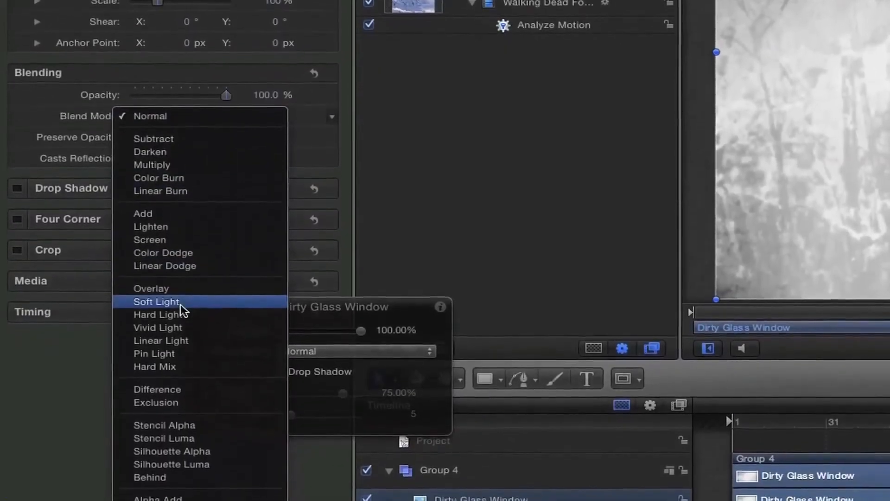
{"action": "left_click", "coordinate": [156, 302]}
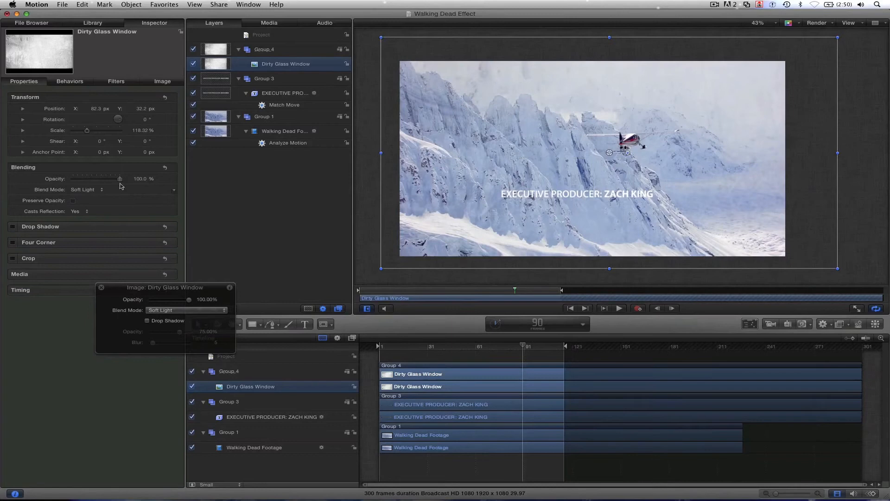
Step: Scale the glass overlay to about 139% and reposition it across the frame
{"action": "left_click_drag", "start_coordinate": [87, 130], "coordinate": [89, 130]}
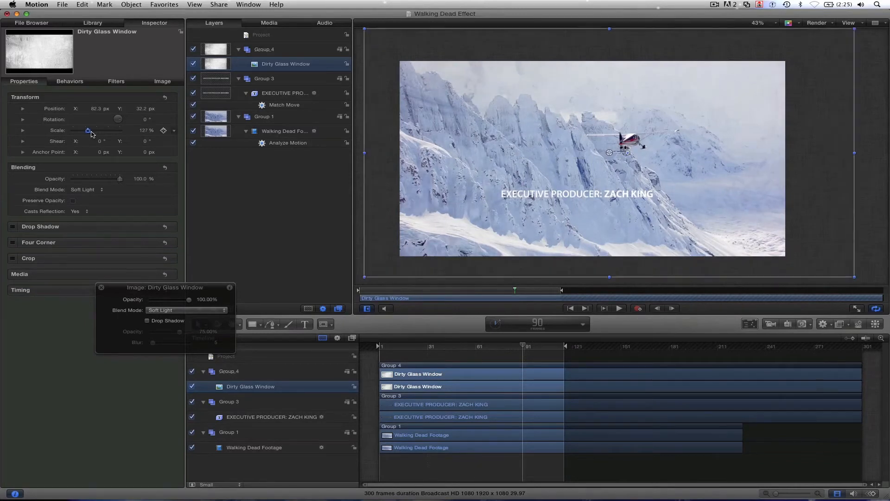
{"action": "left_click_drag", "start_coordinate": [85, 130], "coordinate": [89, 130]}
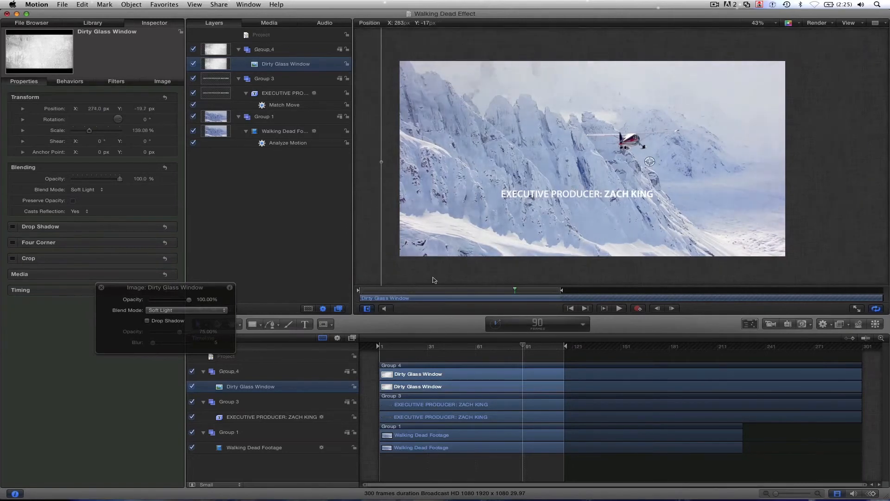
{"action": "left_click_drag", "start_coordinate": [649, 162], "coordinate": [641, 155]}
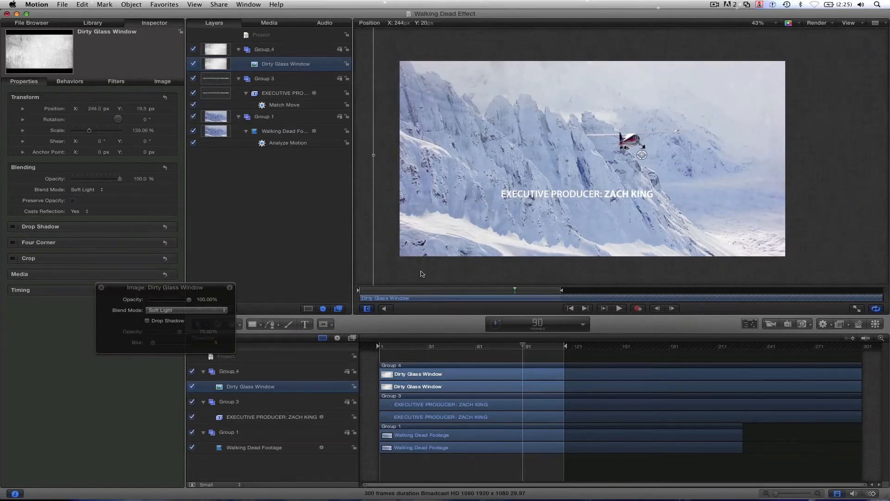
{"action": "left_click_drag", "start_coordinate": [645, 158], "coordinate": [640, 155]}
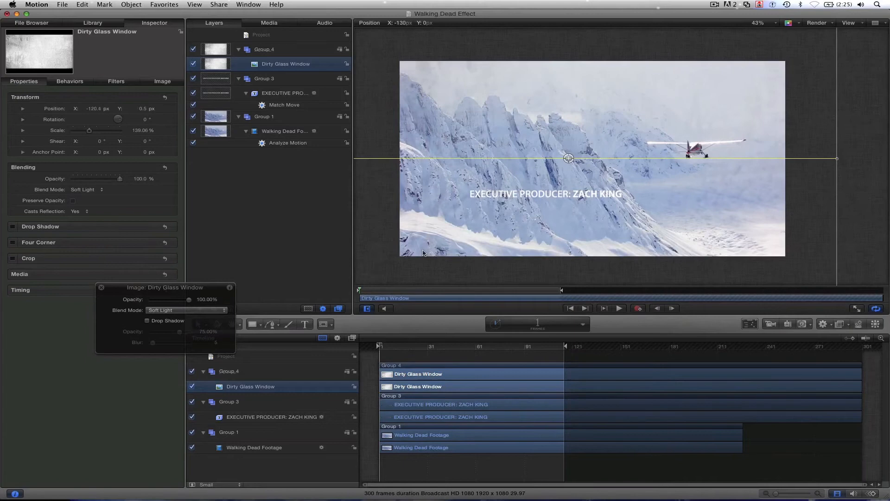
{"action": "left_click_drag", "start_coordinate": [568, 158], "coordinate": [583, 138]}
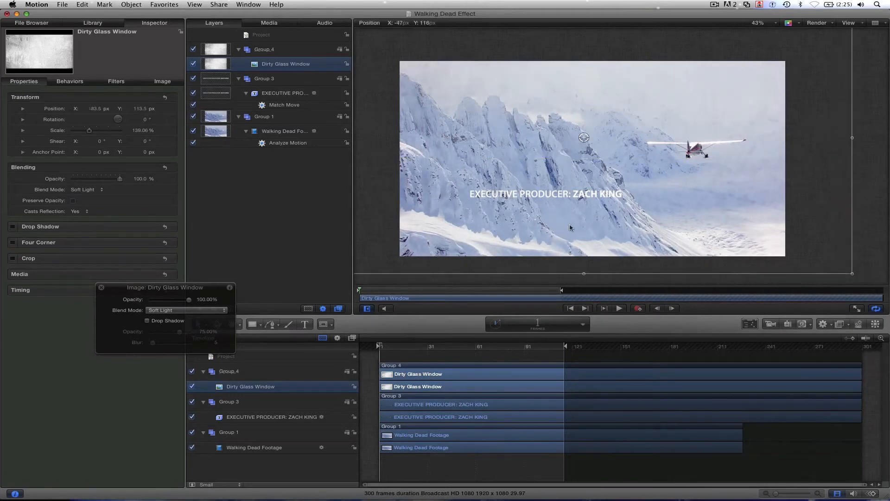
{"action": "left_click_drag", "start_coordinate": [583, 137], "coordinate": [558, 162]}
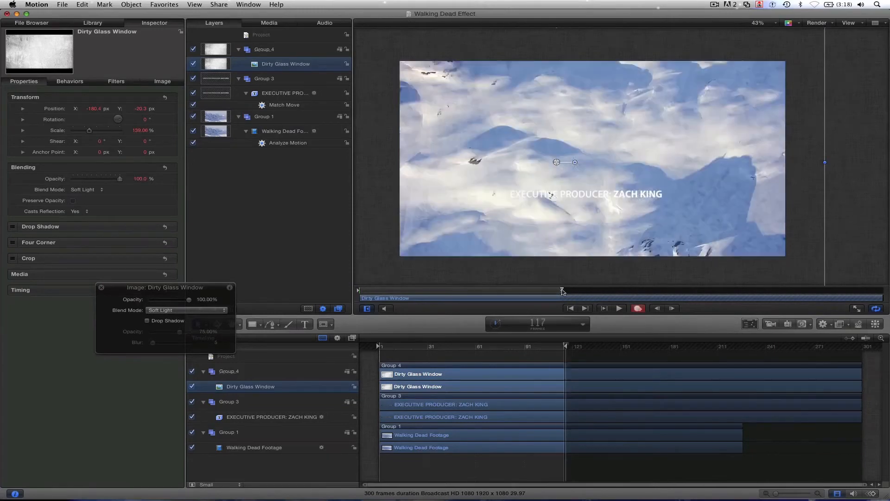
Step: Keyframe the overlay drifting right by frame 115, then return to the clip start
{"action": "left_click_drag", "start_coordinate": [565, 291], "coordinate": [560, 292]}
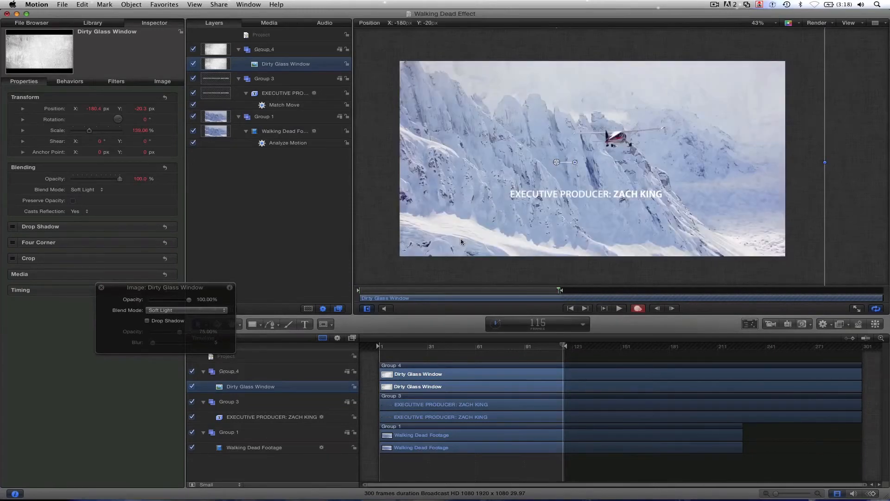
{"action": "left_click_drag", "start_coordinate": [566, 161], "coordinate": [601, 161]}
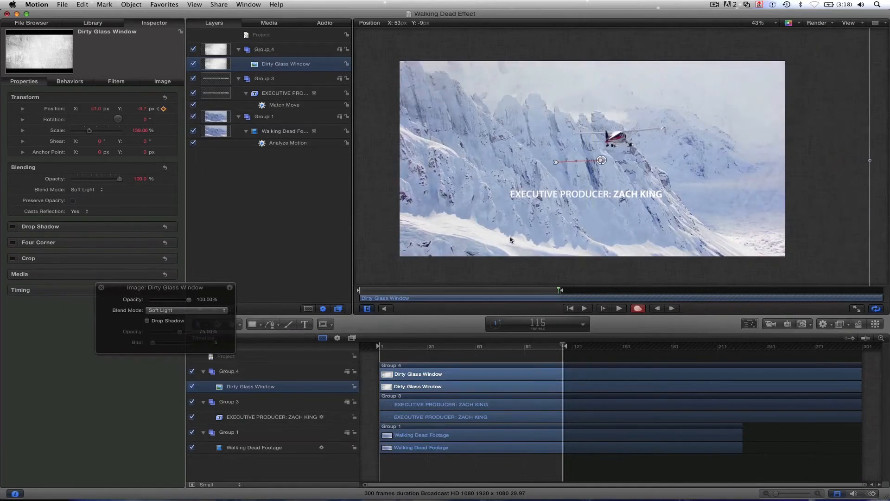
{"action": "left_click_drag", "start_coordinate": [601, 161], "coordinate": [610, 161]}
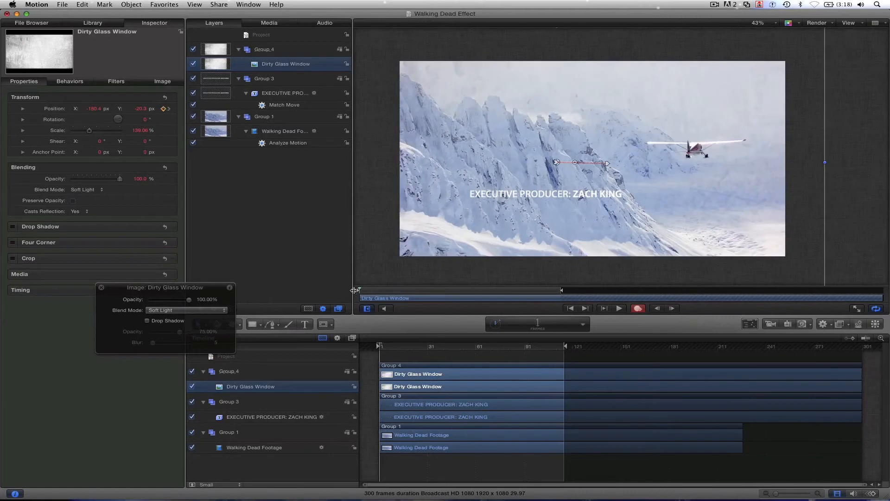
{"action": "left_click", "coordinate": [619, 308]}
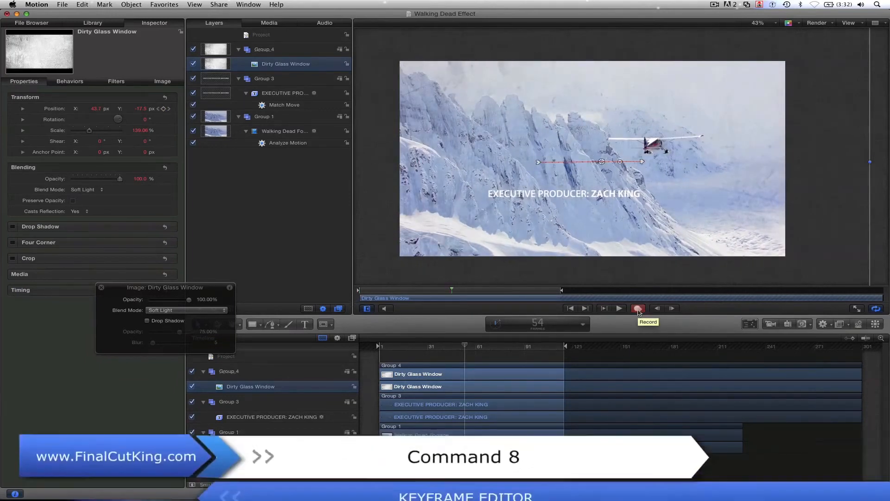
Step: Turn off Record, play back the overlay's sideways drift, stop and deselect all
{"action": "left_click", "coordinate": [638, 308]}
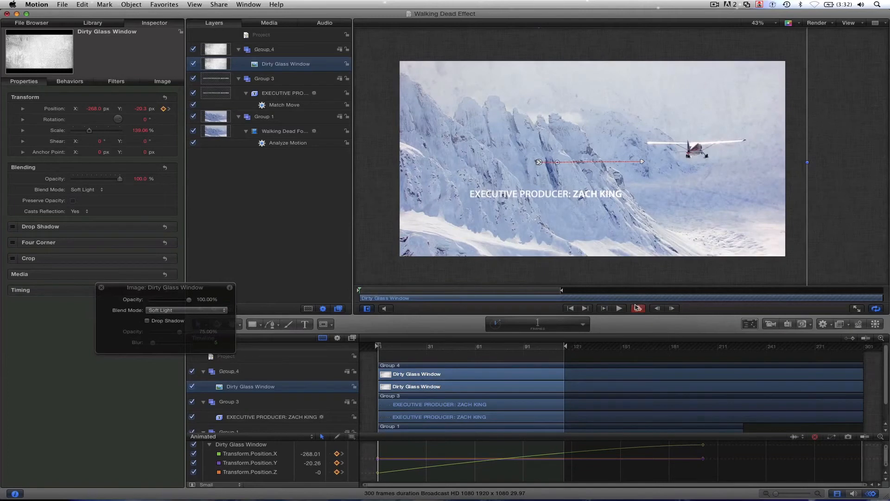
{"action": "left_click", "coordinate": [619, 308]}
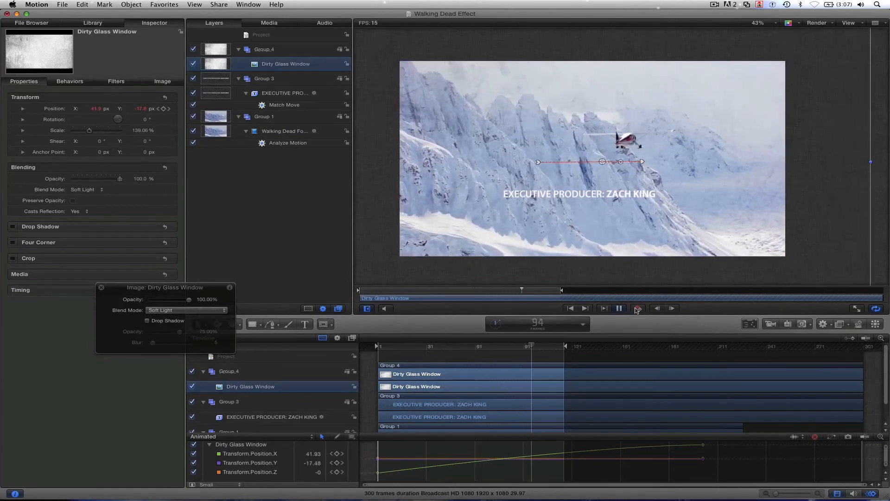
{"action": "left_click", "coordinate": [620, 308]}
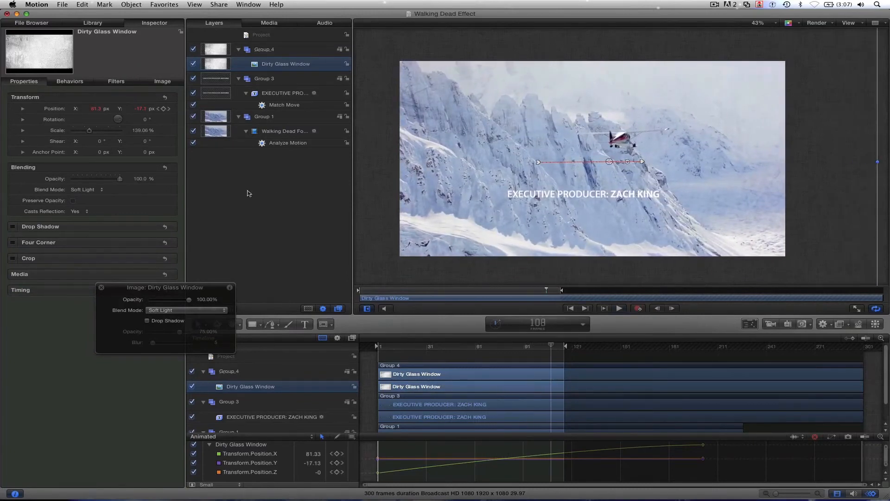
{"action": "left_click", "coordinate": [247, 193]}
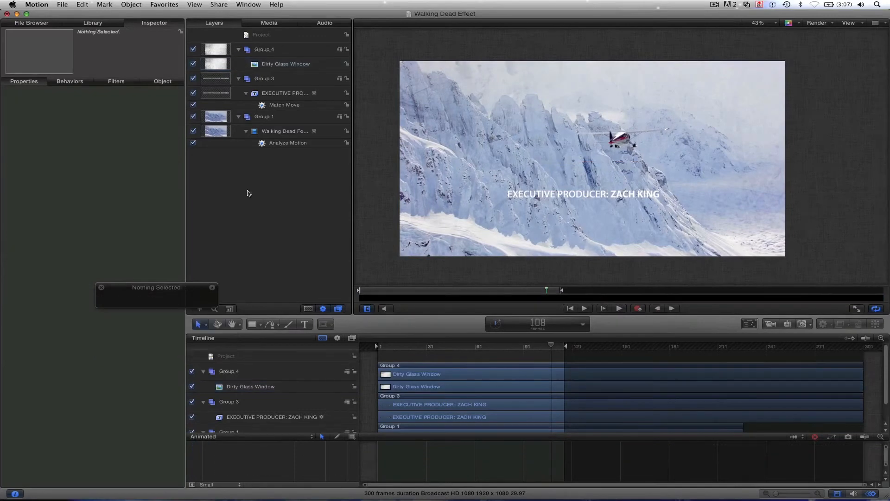
Step: Browse the Library's Filters to the Stylize category where Vignette lives
{"action": "left_click", "coordinate": [92, 23]}
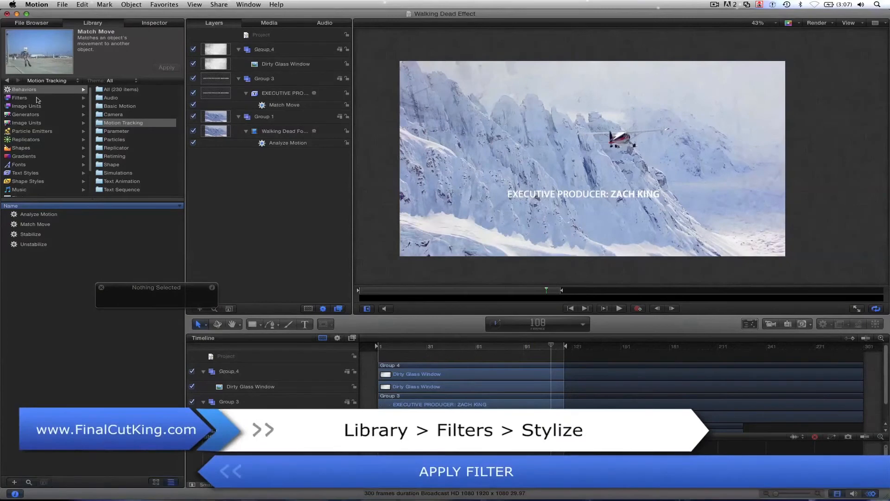
{"action": "left_click", "coordinate": [20, 97]}
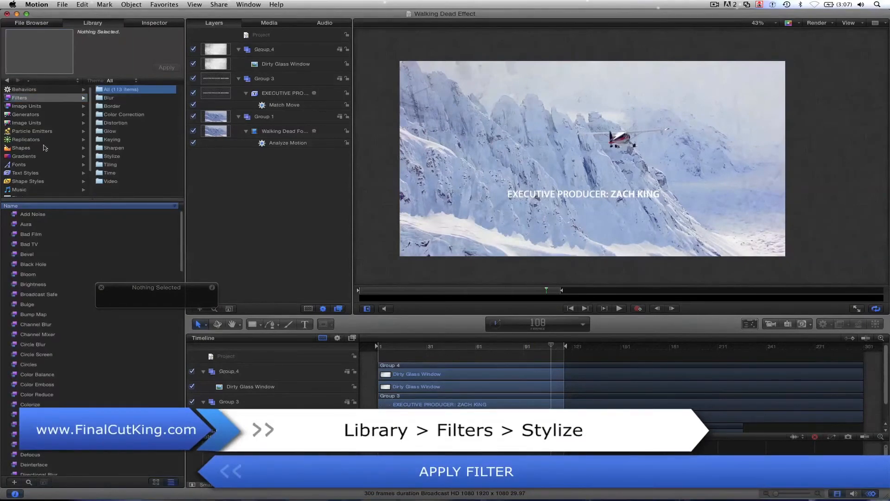
{"action": "left_click", "coordinate": [111, 156]}
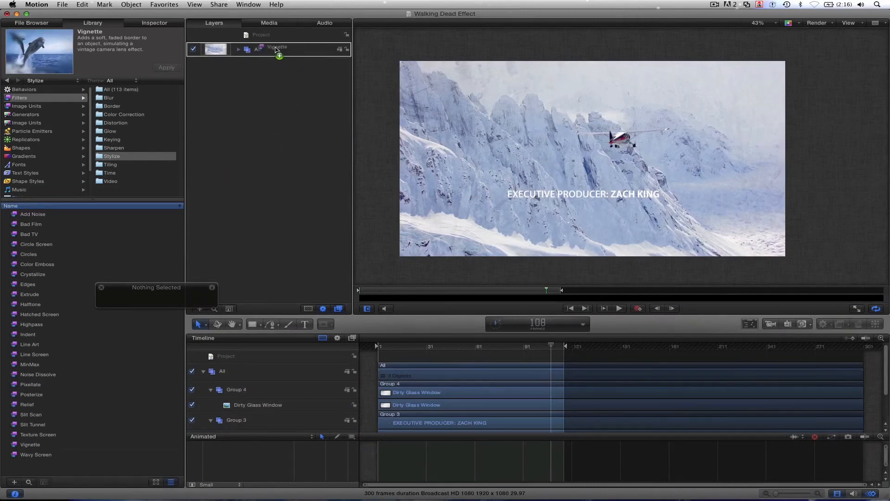
Step: Drop Vignette onto the All group, then check the title layer and Group 4 under it
{"action": "left_click", "coordinate": [276, 48]}
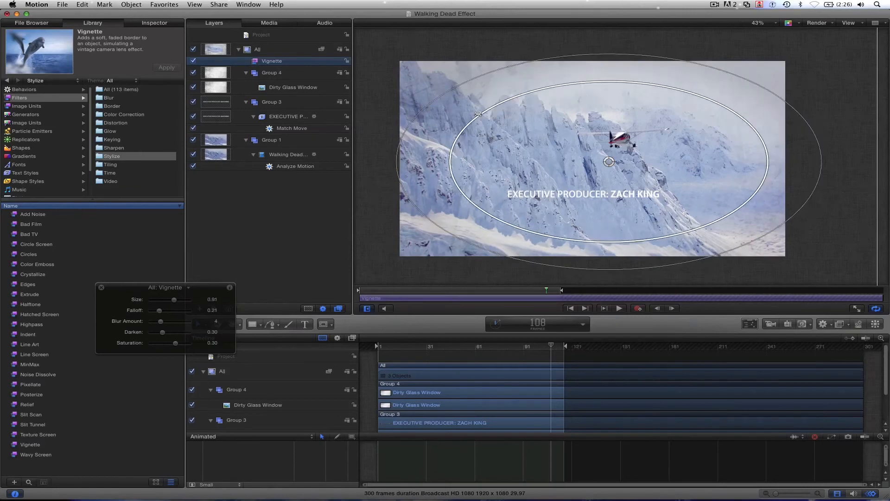
{"action": "left_click", "coordinate": [257, 49]}
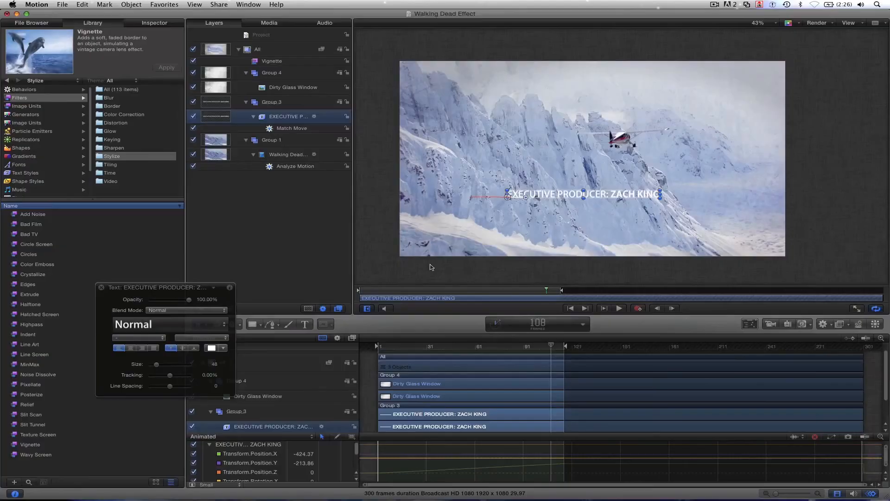
{"action": "left_click", "coordinate": [272, 73]}
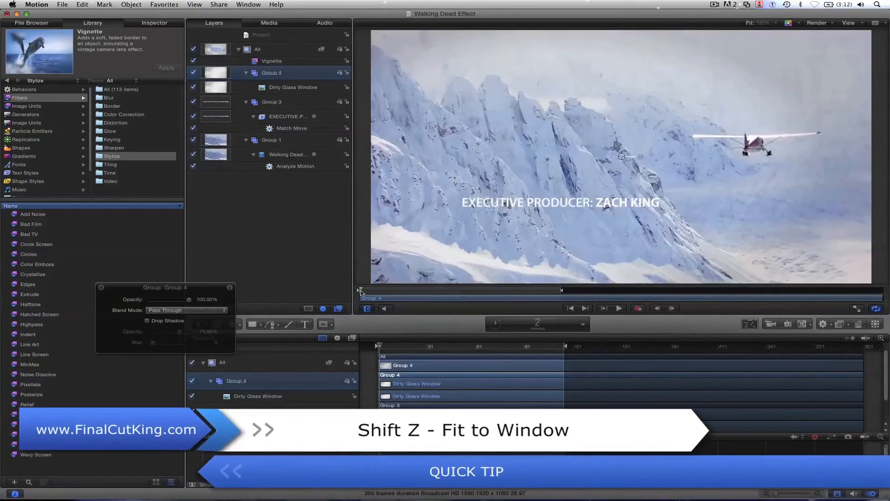
{"action": "left_click", "coordinate": [620, 308]}
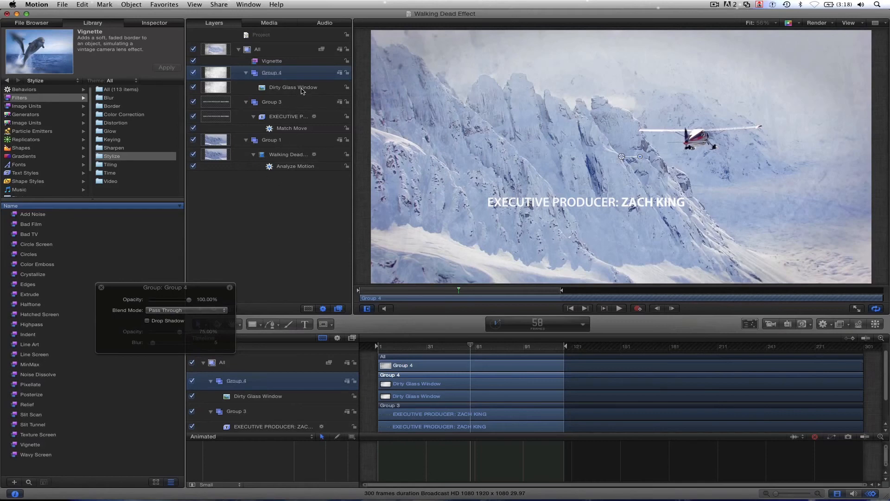
{"action": "left_click", "coordinate": [293, 87]}
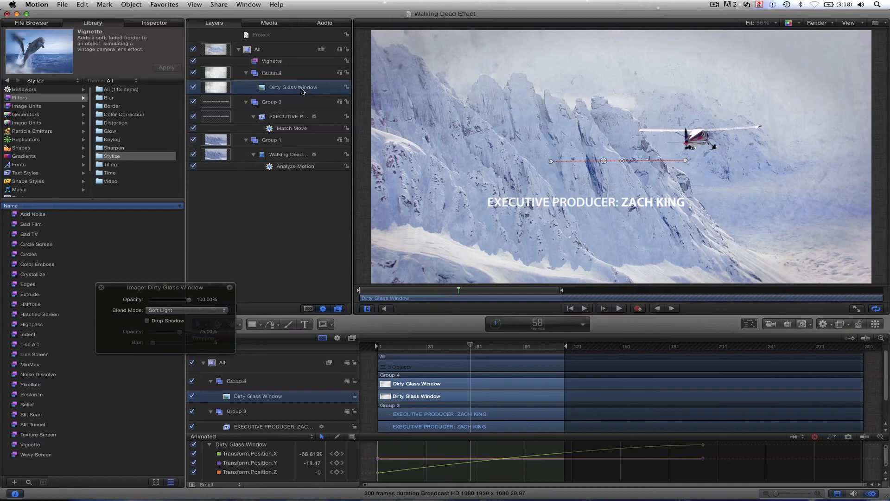
{"action": "mouse_move", "coordinate": [125, 324]}
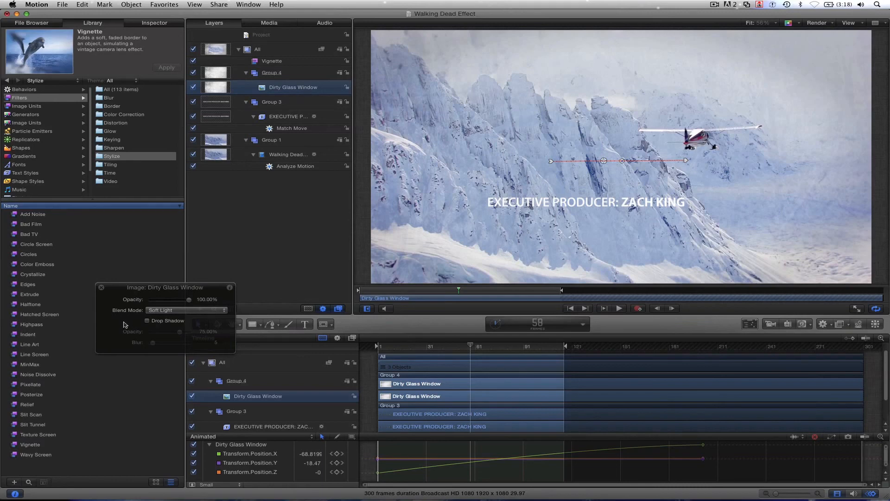
{"action": "mouse_move", "coordinate": [497, 64]}
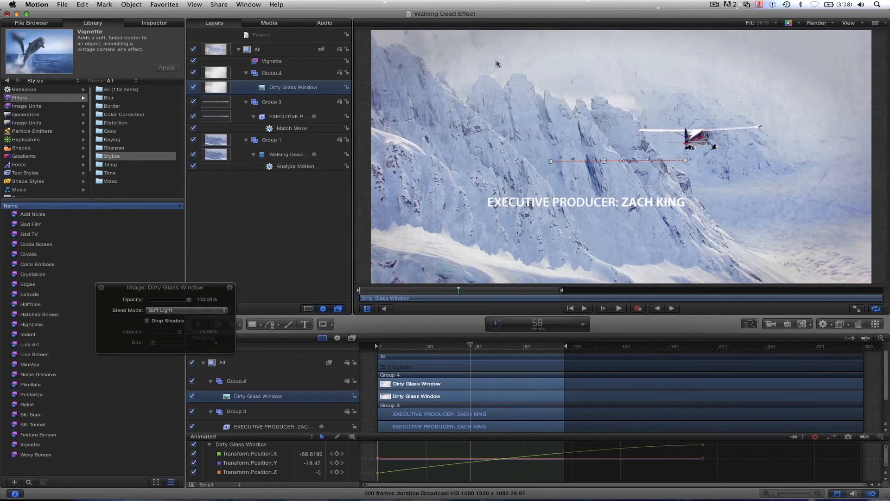